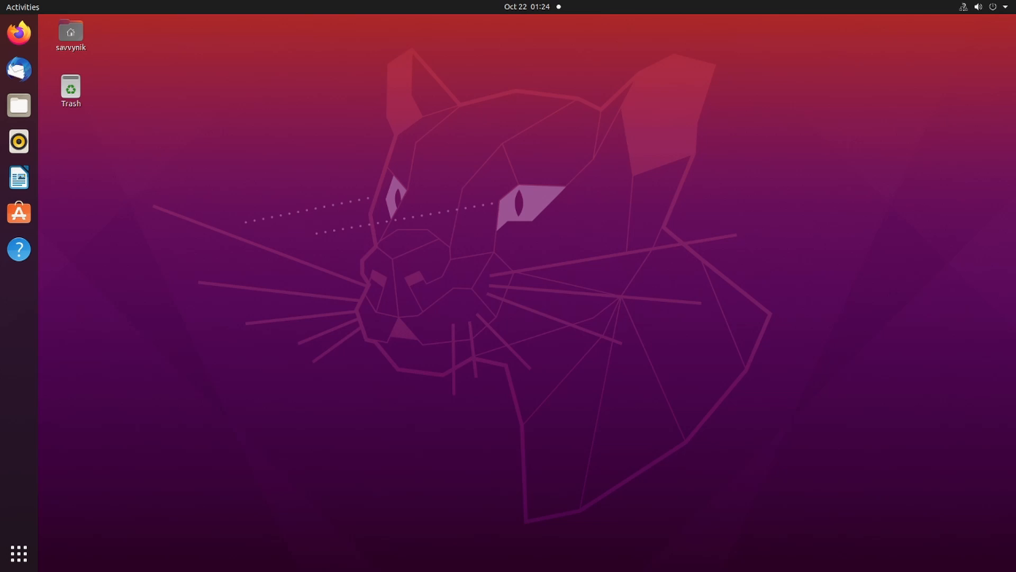
{"action": "mouse_move", "coordinate": [433, 303]}
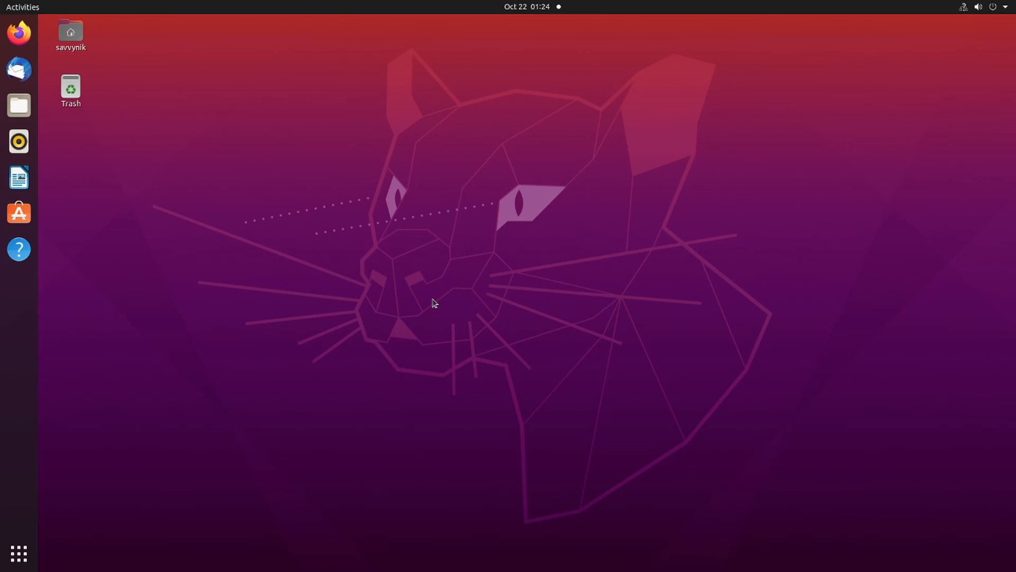
Search Activities for 'ter' to launch a new Terminal window
{"action": "left_click", "coordinate": [23, 6]}
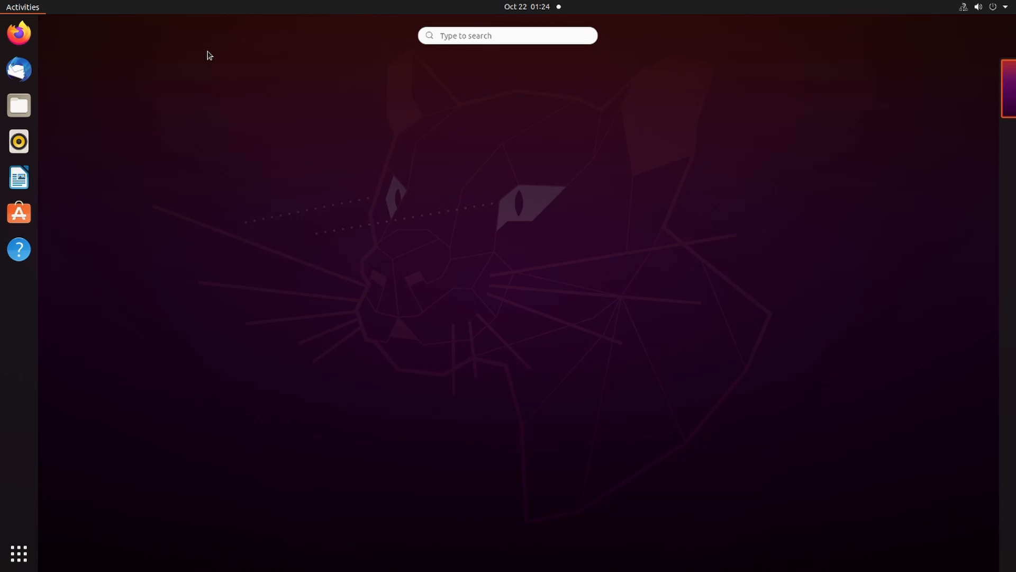
{"action": "type", "text": "ter"}
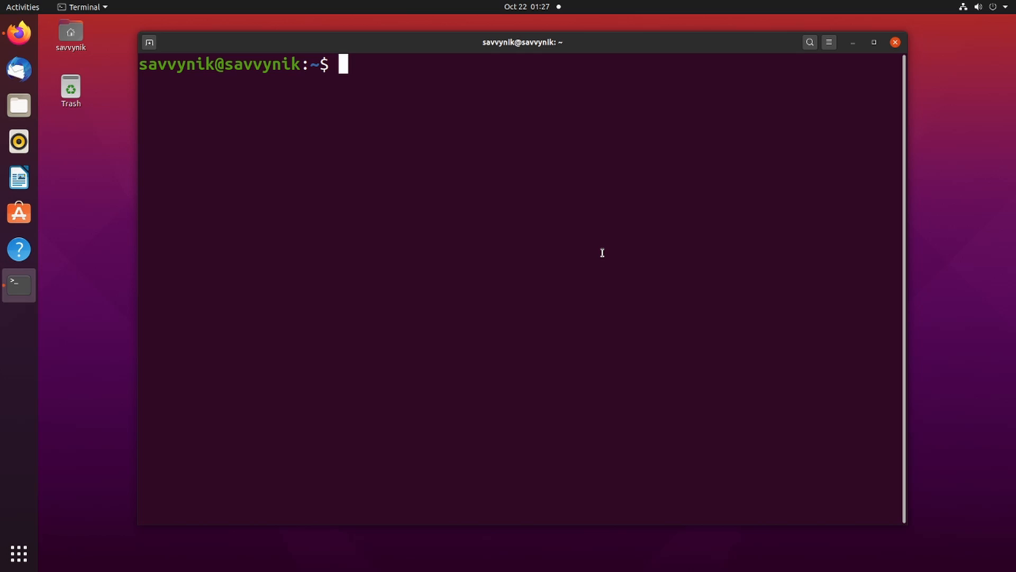
Select the Kali Linux 64-Bit NetInstaller SHA256 checksum on the Firefox downloads page
{"action": "left_click", "coordinate": [18, 32]}
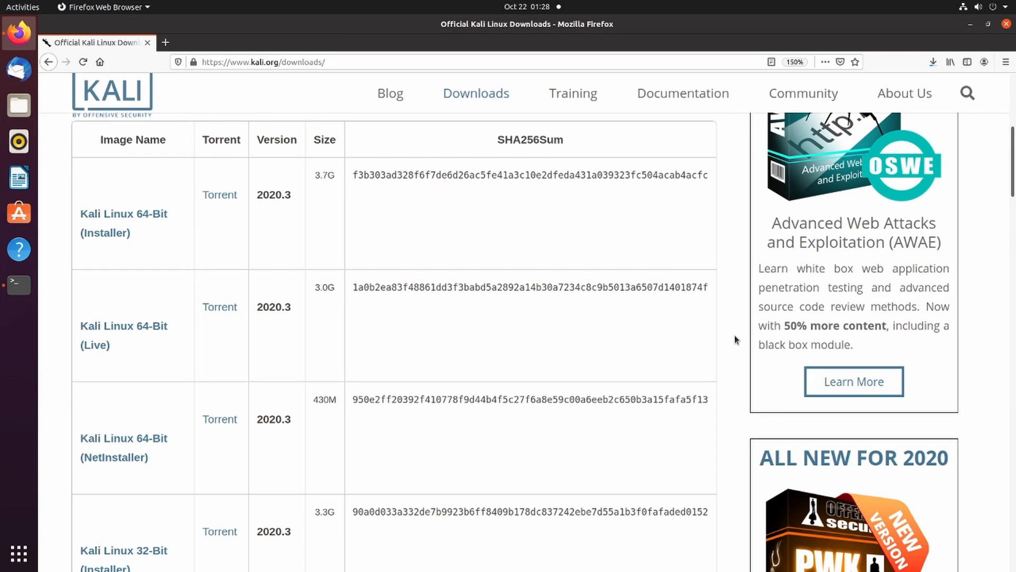
{"action": "mouse_move", "coordinate": [727, 347]}
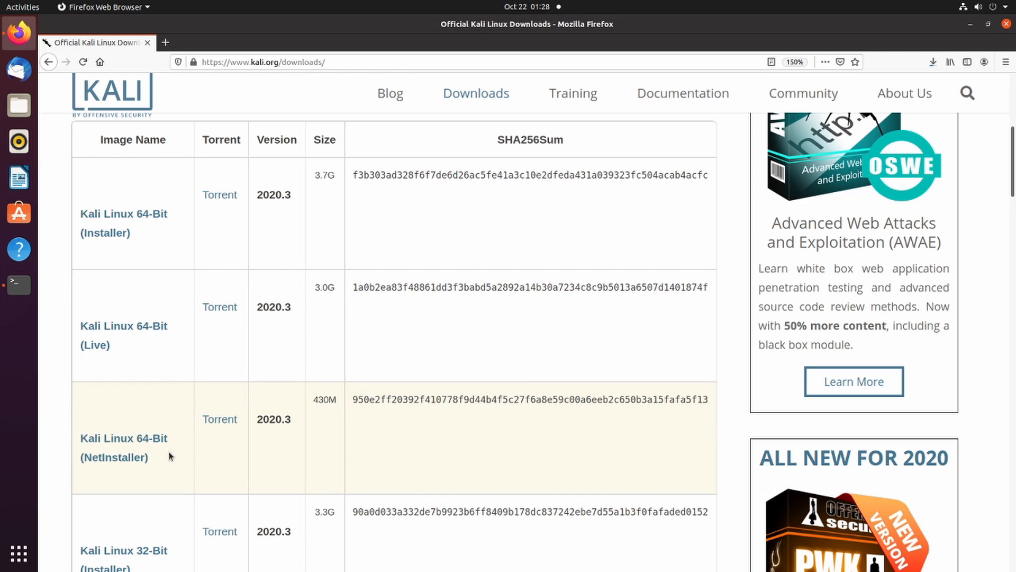
{"action": "mouse_move", "coordinate": [145, 464]}
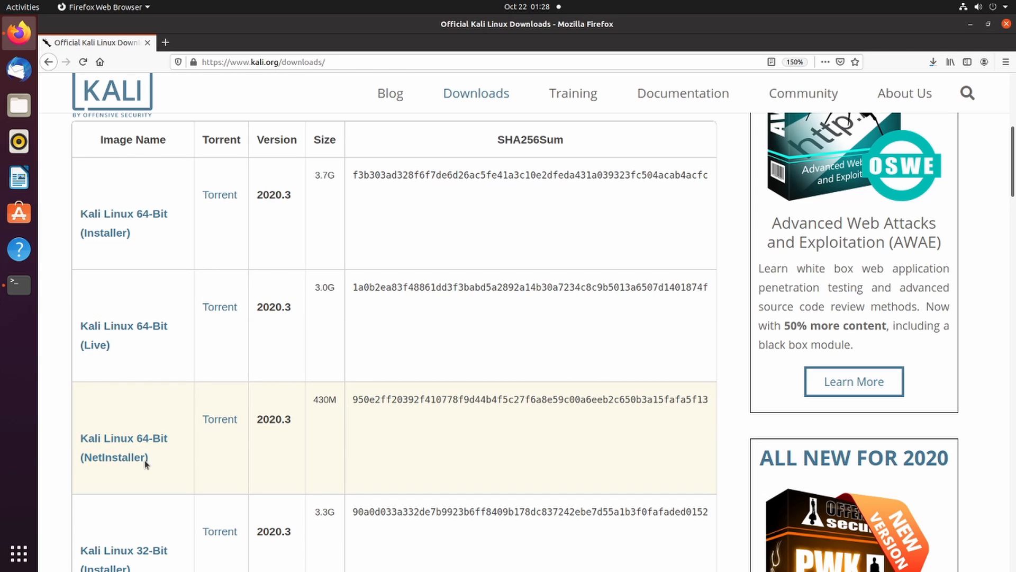
{"action": "mouse_move", "coordinate": [587, 400]}
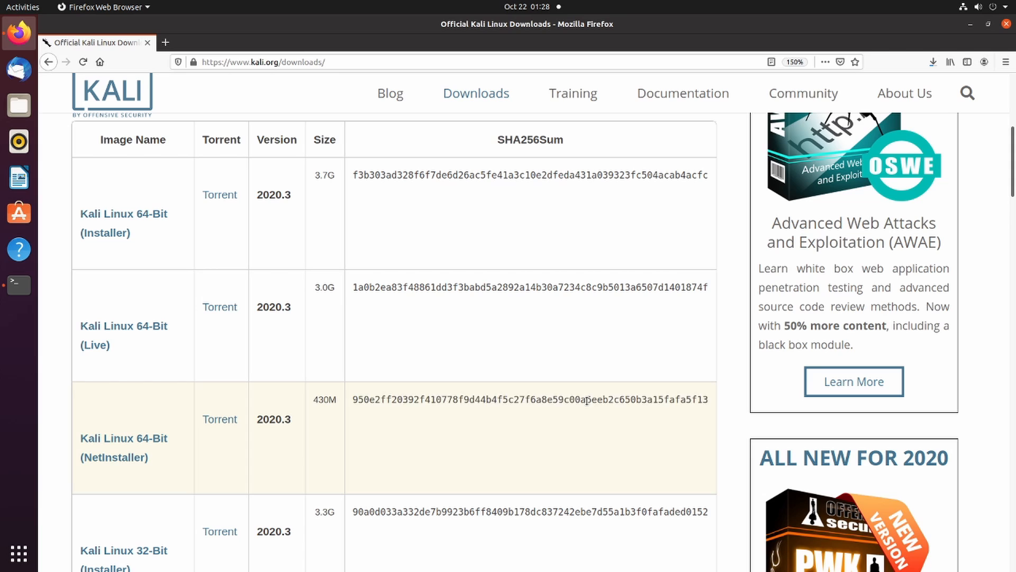
{"action": "double_click", "coordinate": [529, 398]}
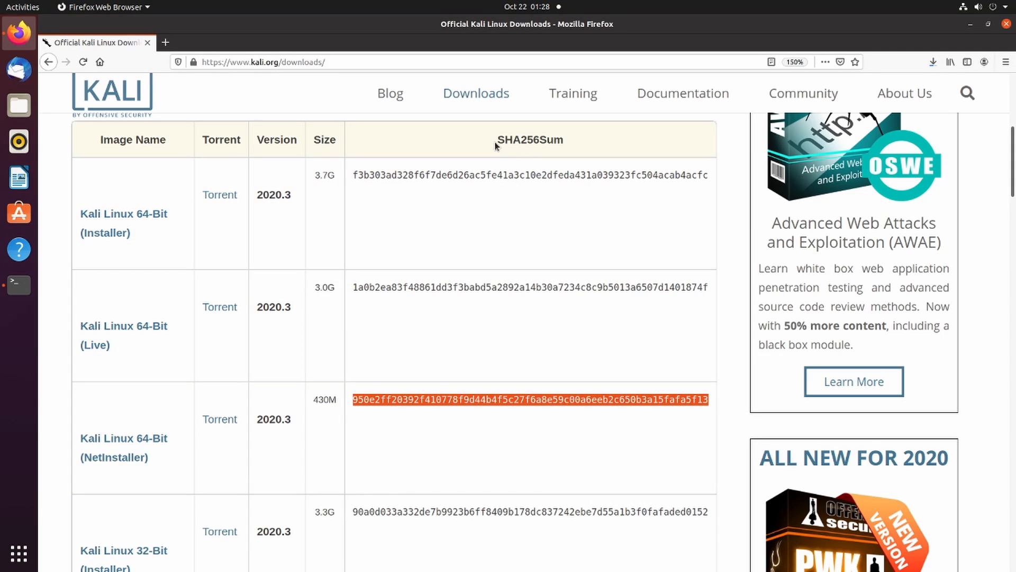
{"action": "mouse_move", "coordinate": [546, 151]}
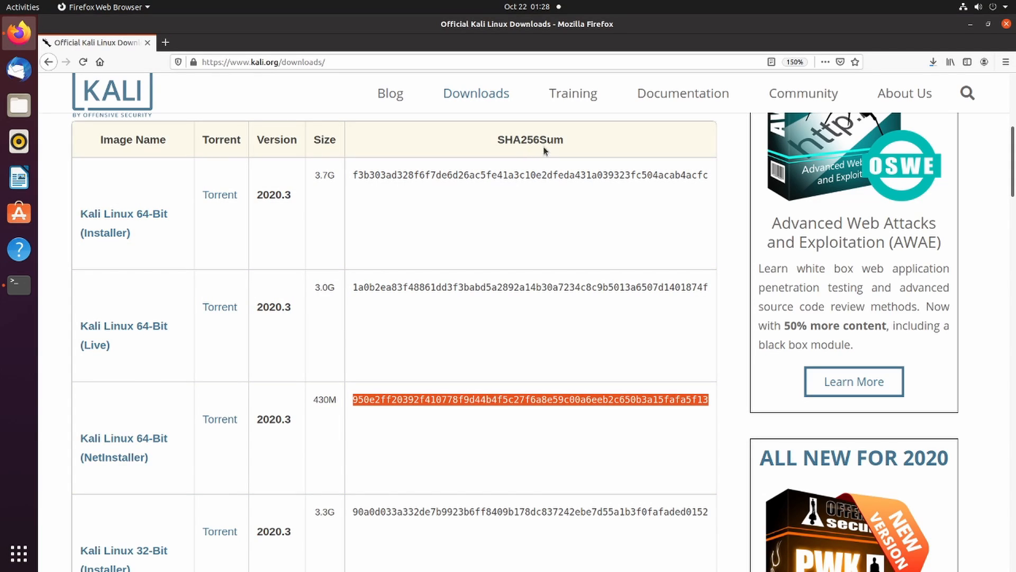
{"action": "mouse_move", "coordinate": [562, 419]}
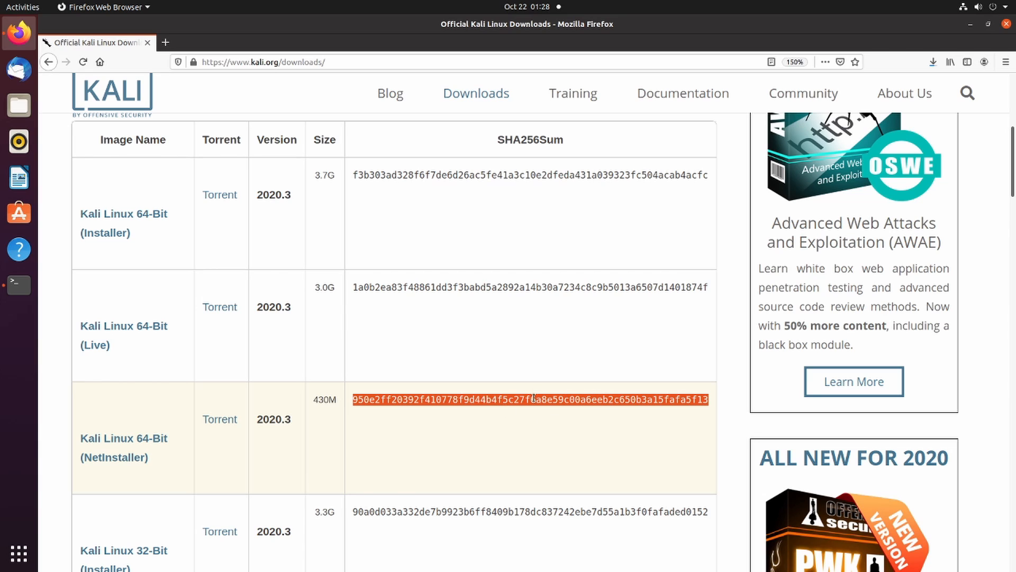
{"action": "mouse_move", "coordinate": [477, 418]}
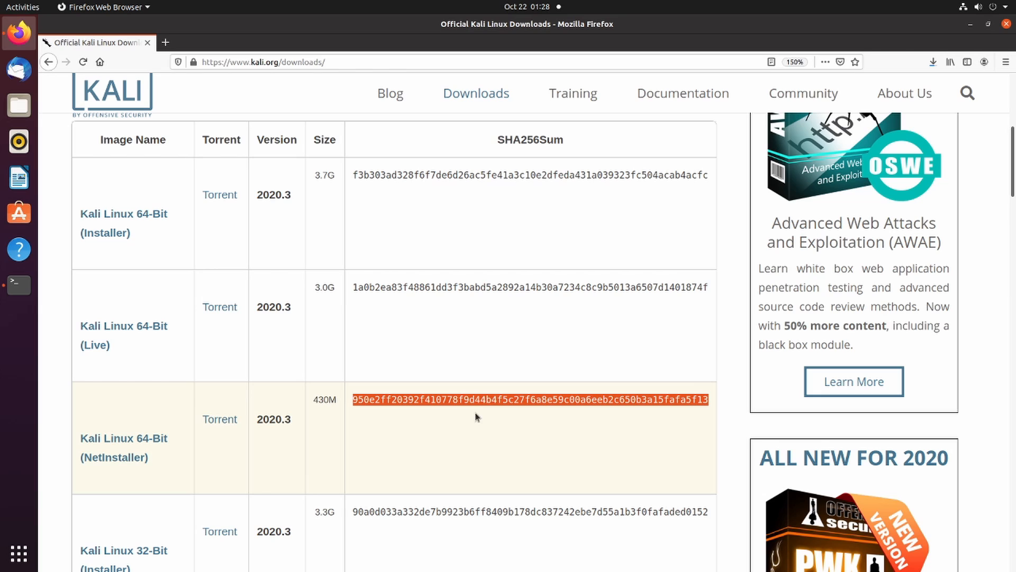
{"action": "mouse_move", "coordinate": [390, 433]}
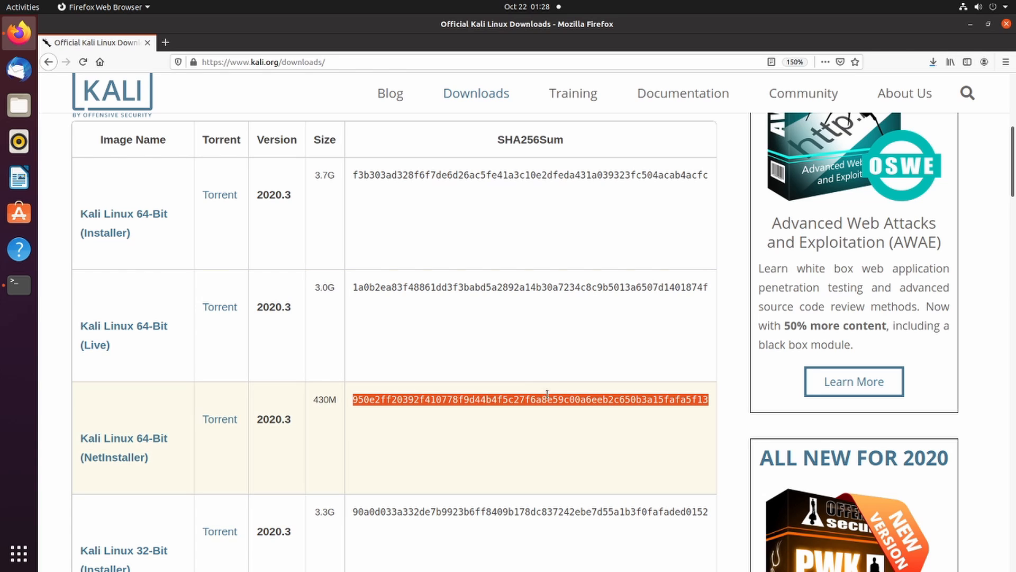
{"action": "mouse_move", "coordinate": [595, 410]}
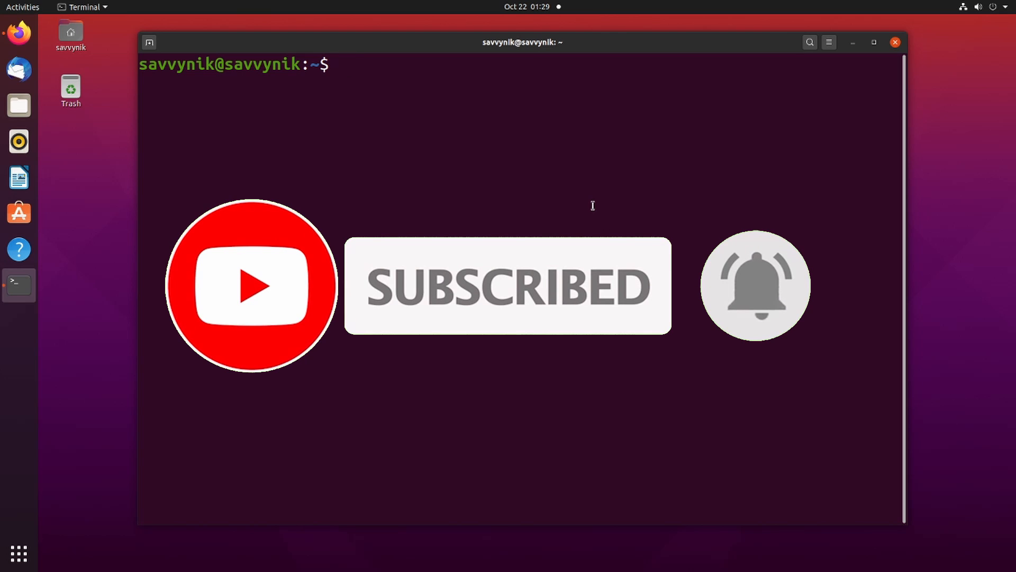
Tab-complete 'sh' to list checksum commands like sha256sum and sha512sum
{"action": "type", "text": "sh"}
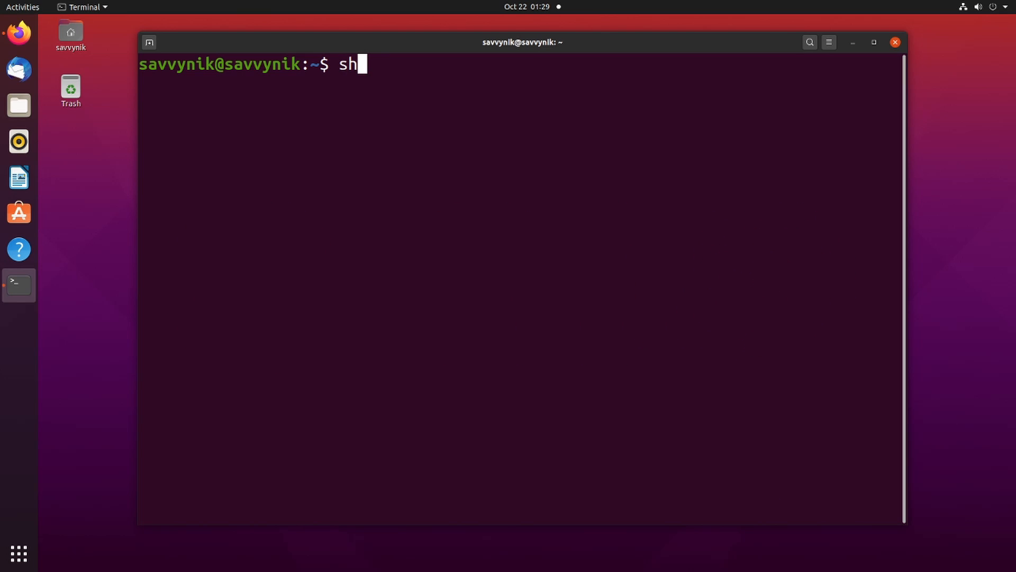
{"action": "key", "text": "Tab"}
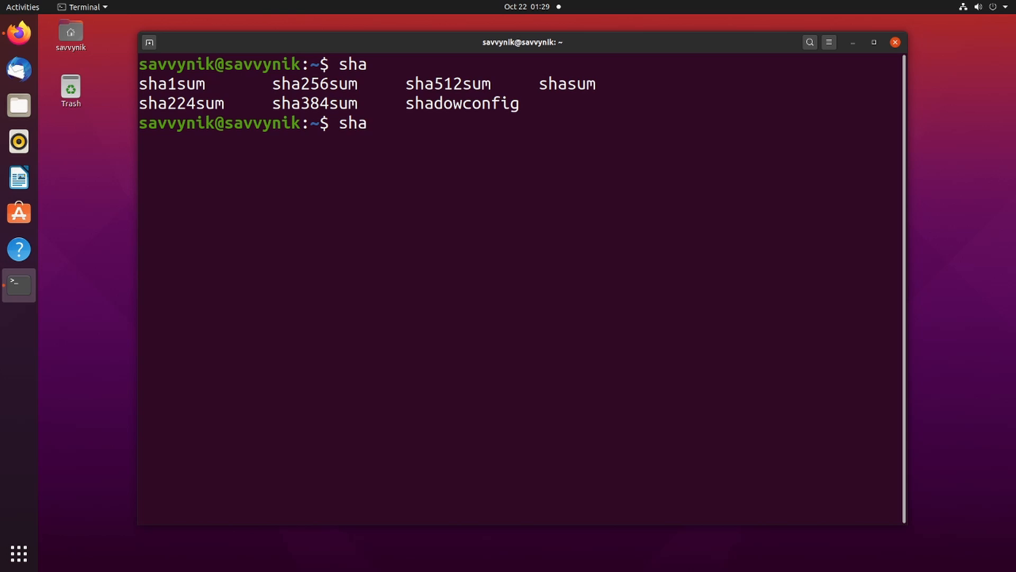
{"action": "mouse_move", "coordinate": [668, 178]}
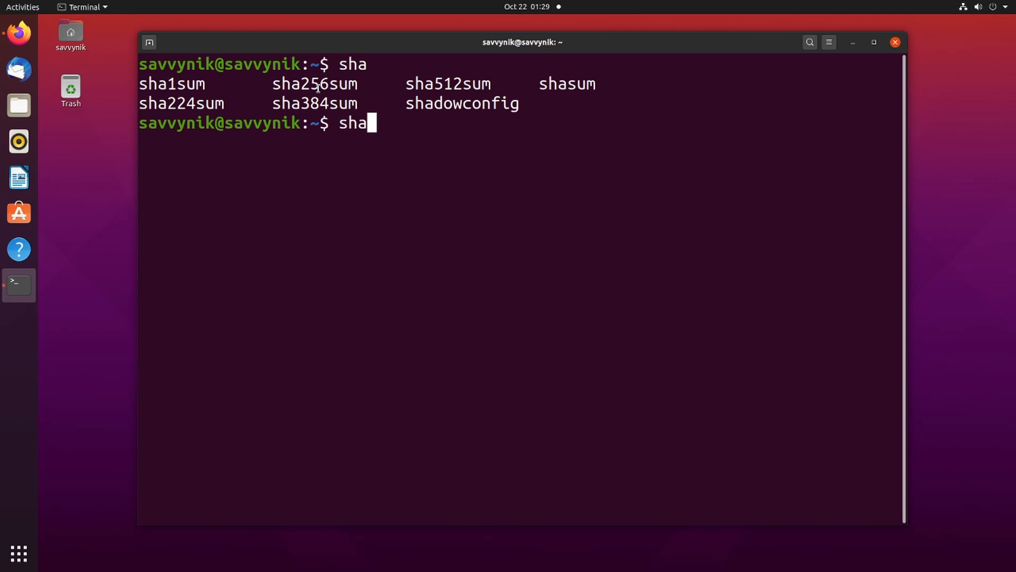
{"action": "mouse_move", "coordinate": [449, 83]}
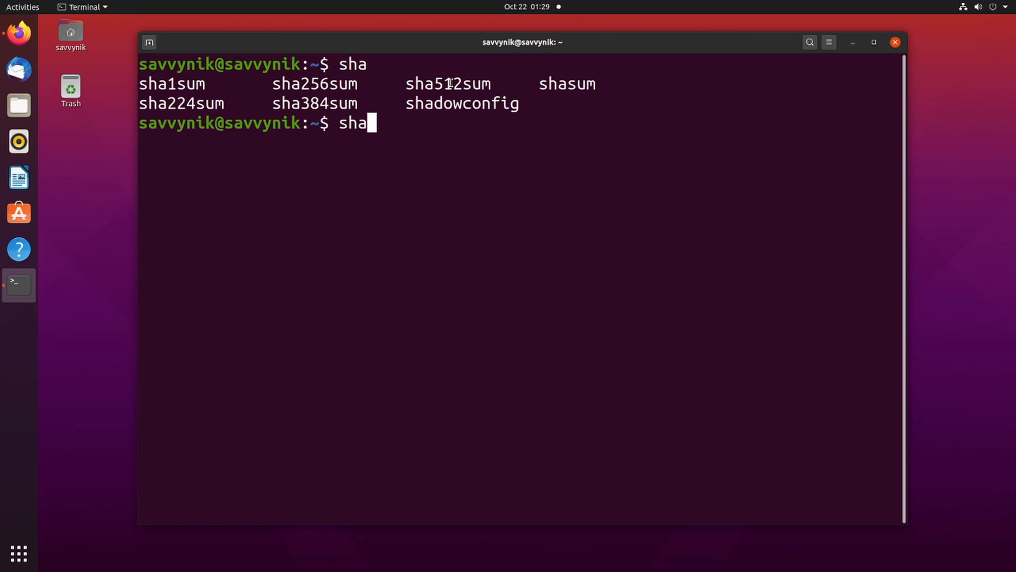
{"action": "mouse_move", "coordinate": [454, 125]}
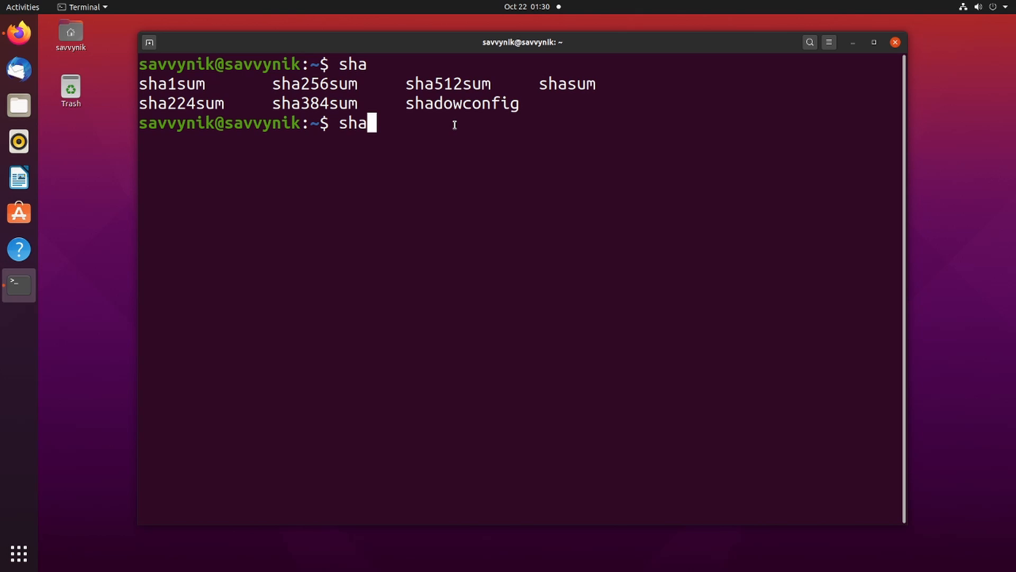
{"action": "mouse_move", "coordinate": [496, 138]}
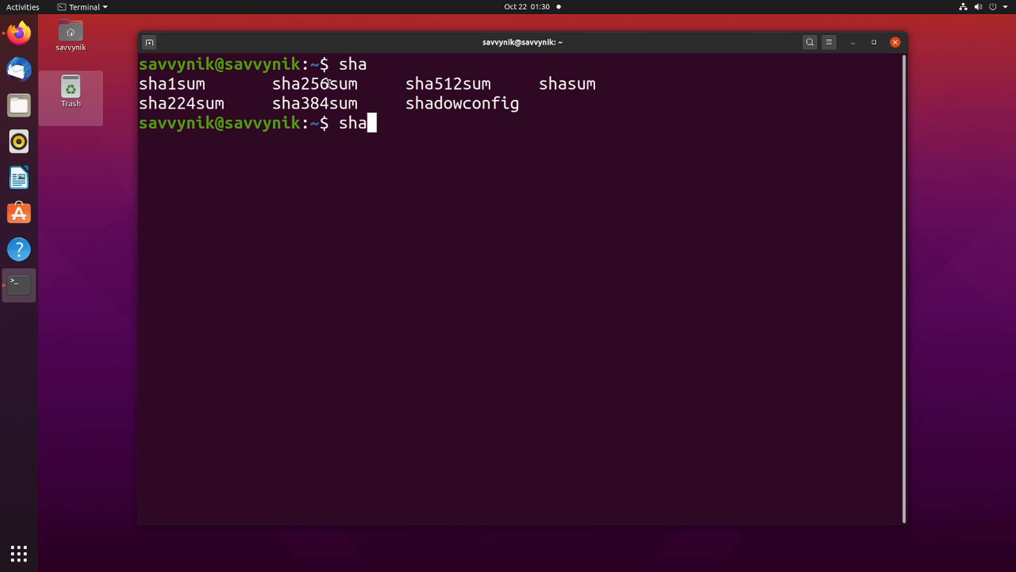
{"action": "mouse_move", "coordinate": [418, 130]}
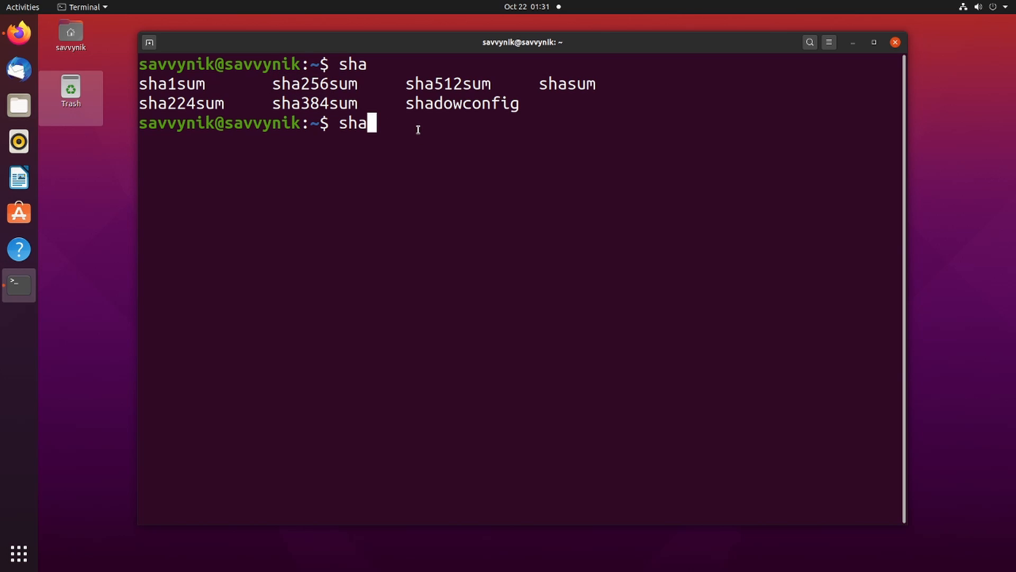
{"action": "mouse_move", "coordinate": [388, 127]}
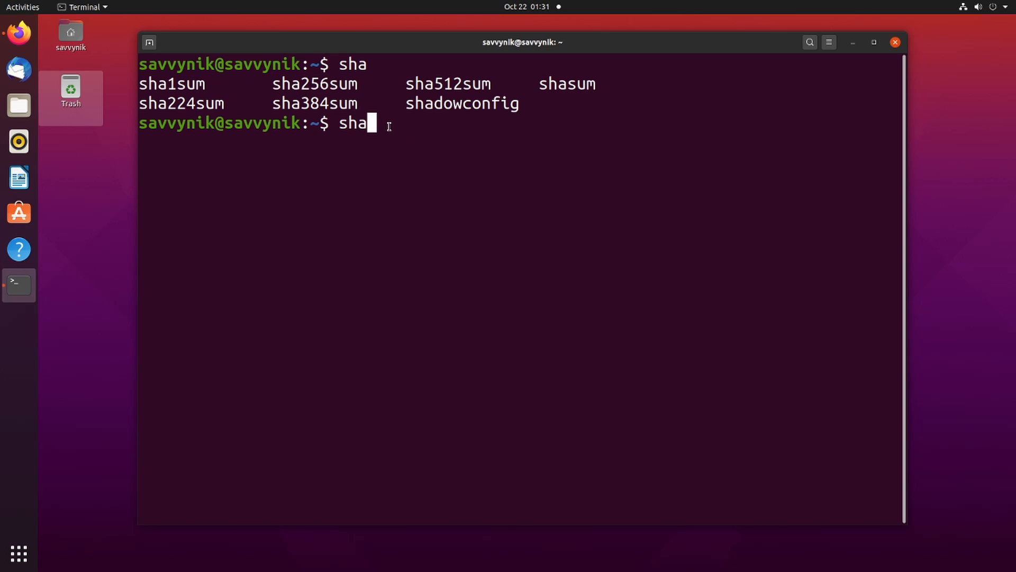
Start a sha256sum command on the ISO in the Downloads folder
{"action": "type", "text": "256"}
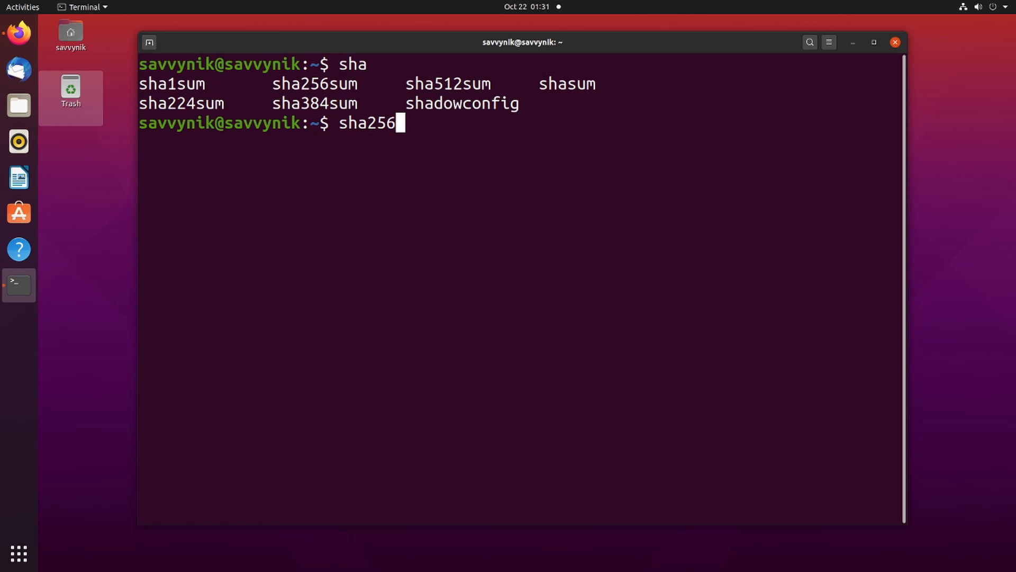
{"action": "type", "text": "sum"}
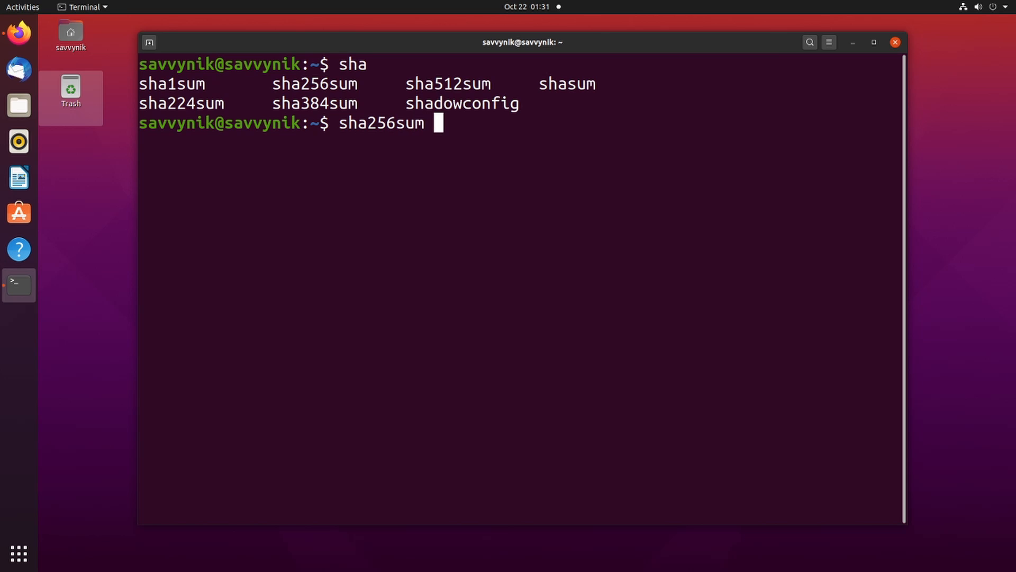
{"action": "mouse_move", "coordinate": [491, 126]}
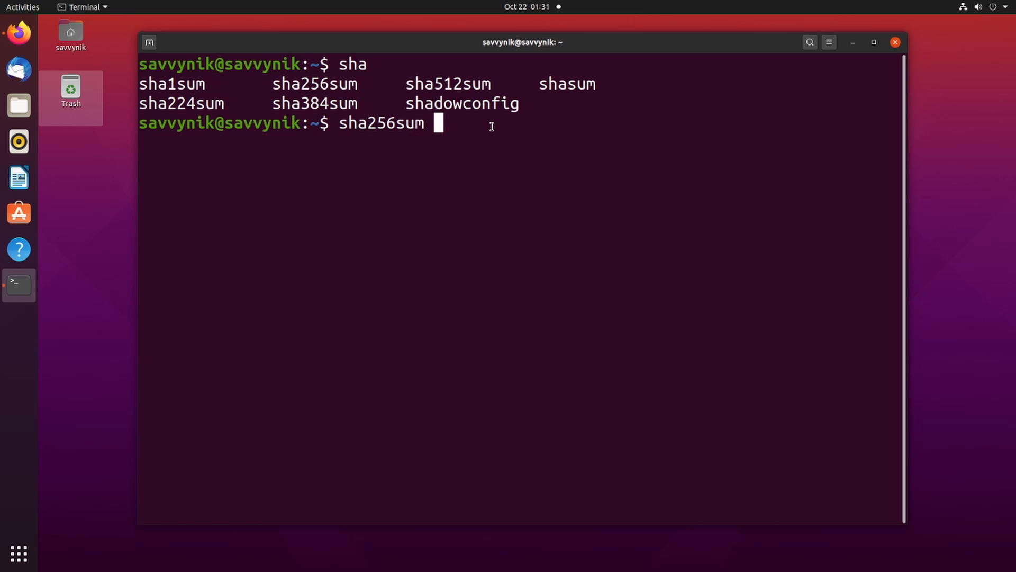
{"action": "type", "text": "/"}
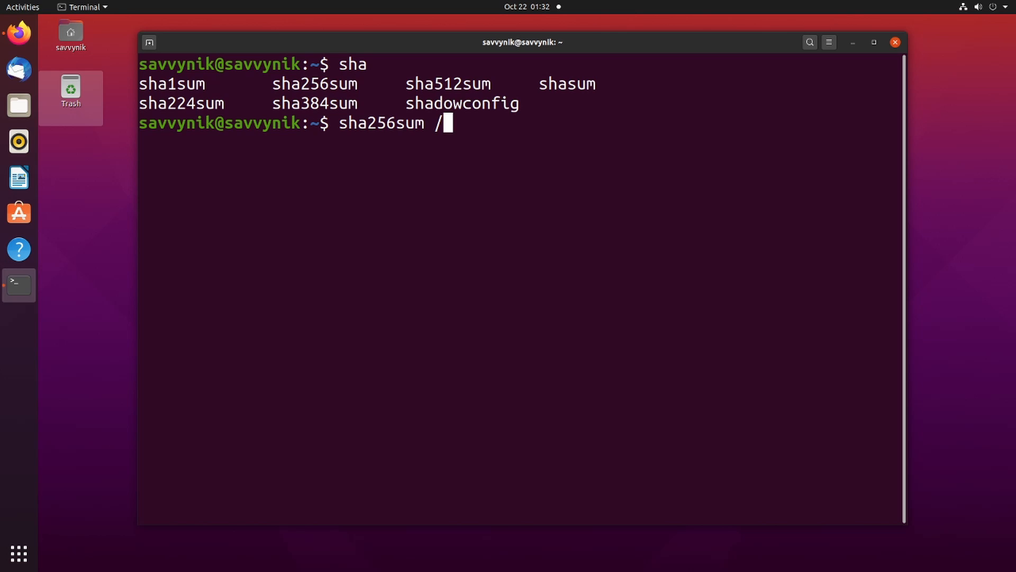
{"action": "type", "text": "Downloads"}
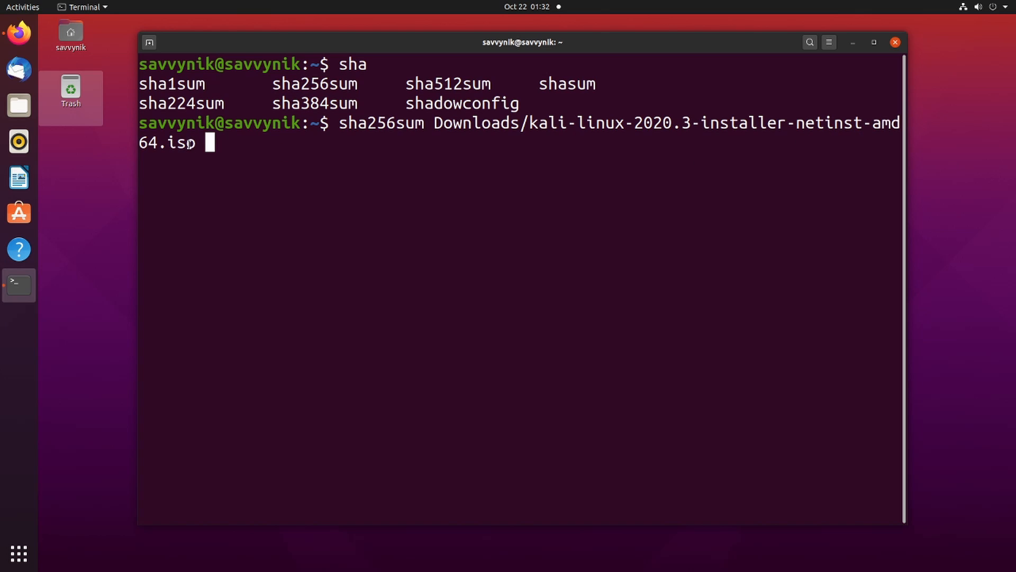
Pipe the hash to grep for checksum 950e2ff2…fafa5f13 and run it
{"action": "type", "text": "o"}
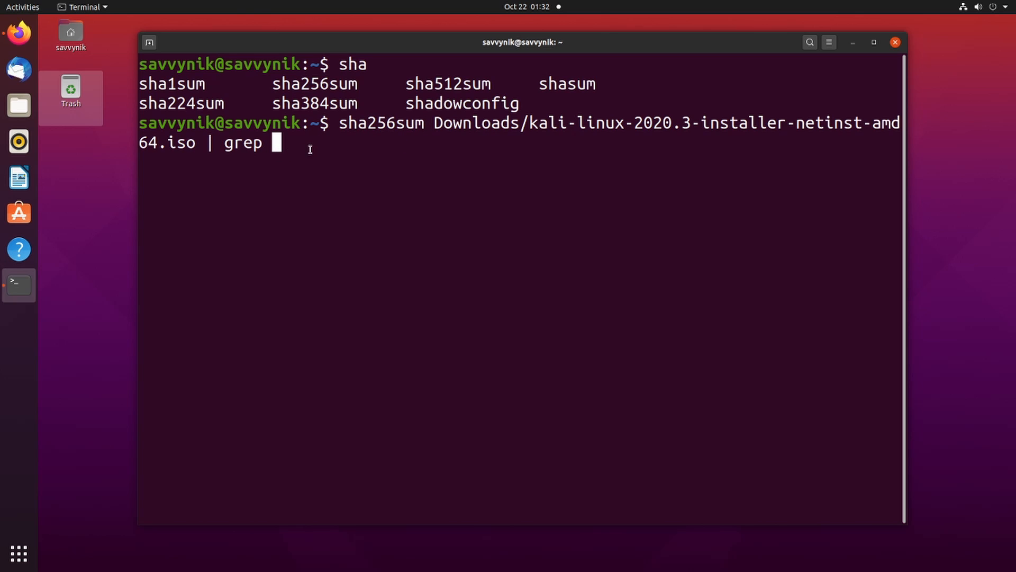
{"action": "type", "text": "950e2ff20392f410778f9d44b4f5c27f6a8e59c00a6eeb2c650b3a15fafa5f13"}
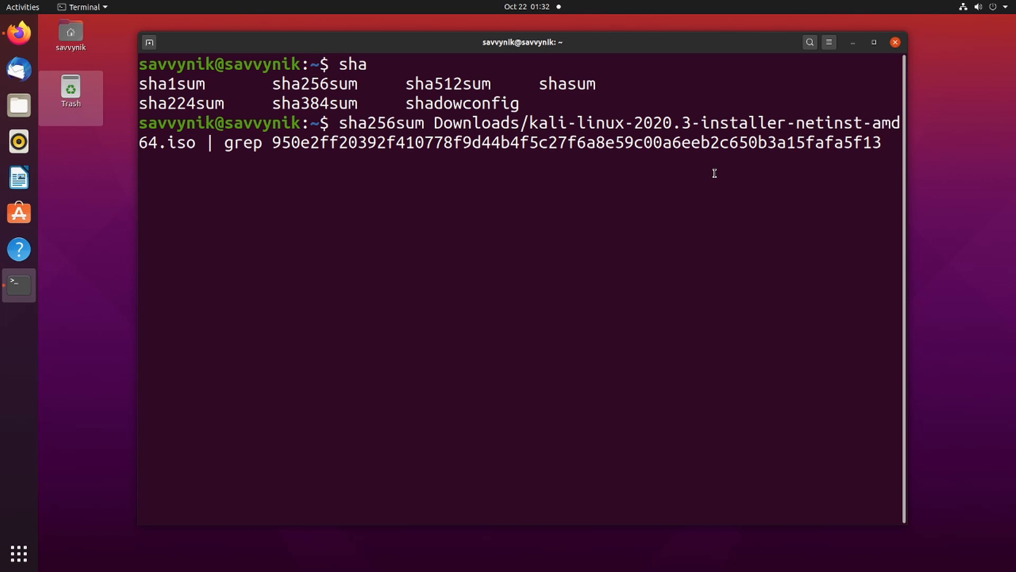
{"action": "key", "text": "Return"}
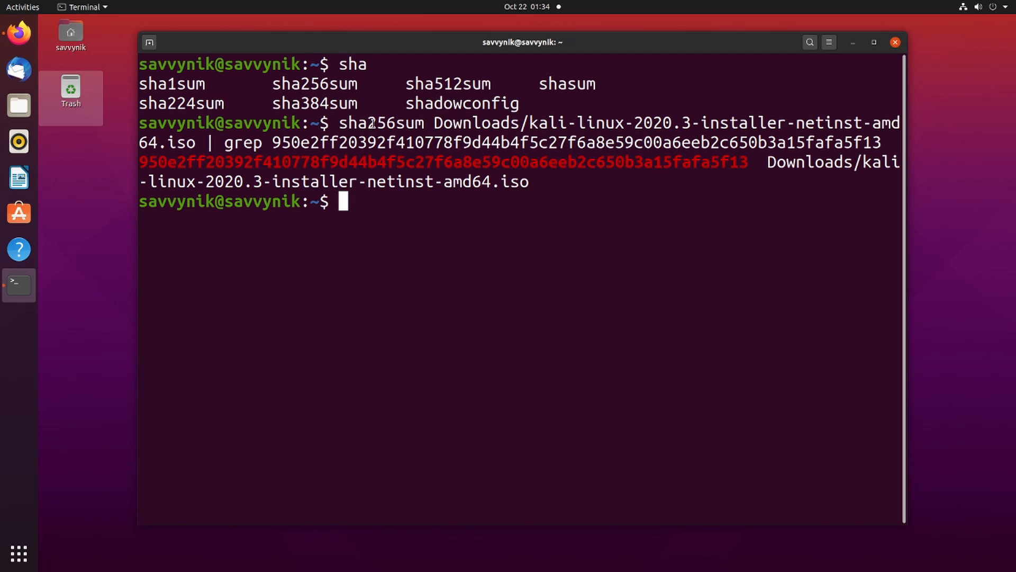
{"action": "mouse_move", "coordinate": [551, 151]}
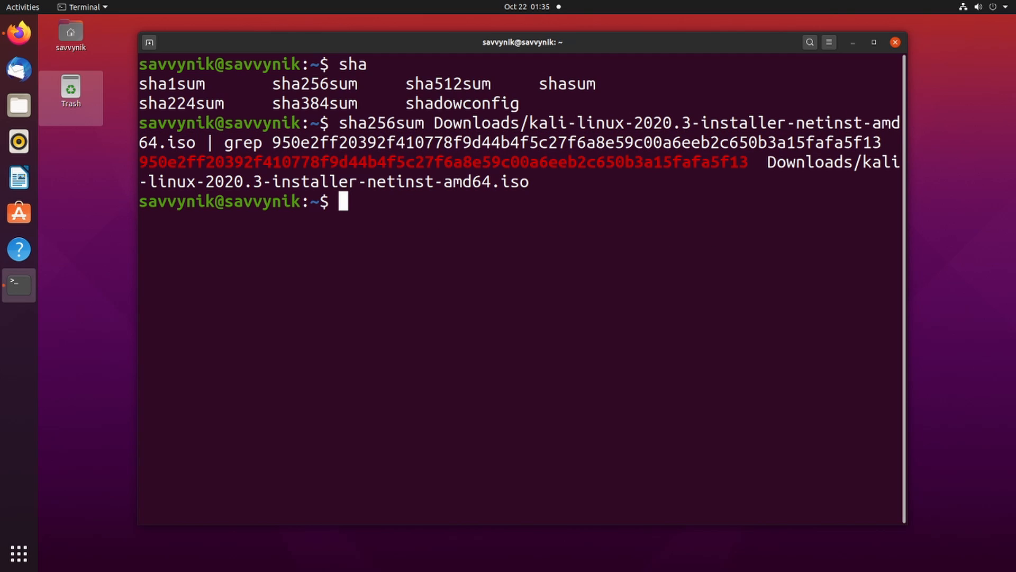
Rerun the ISO check with the checksum's last digit altered, yielding no match
{"action": "type", "text": "md5s"}
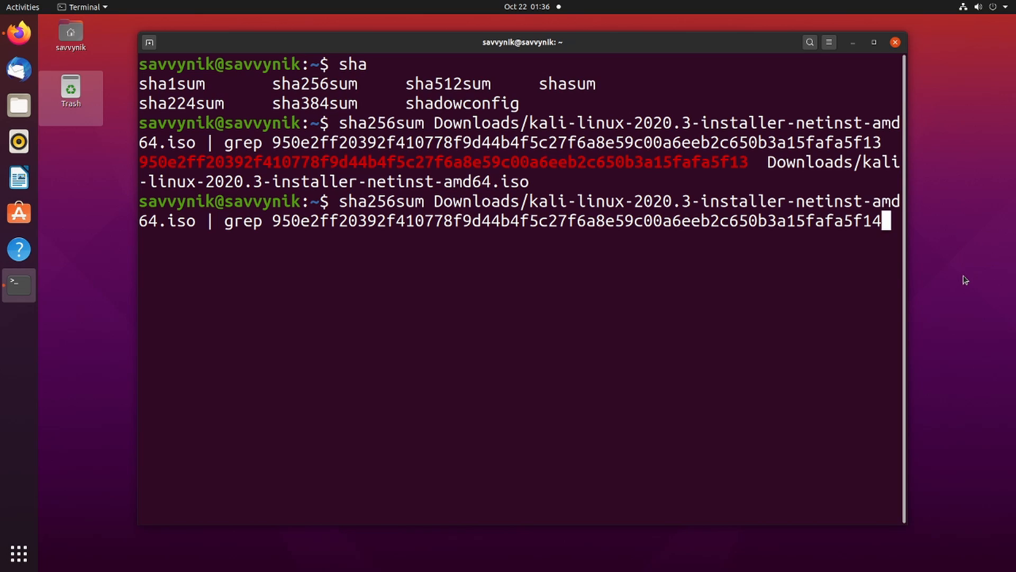
{"action": "key", "text": "Return"}
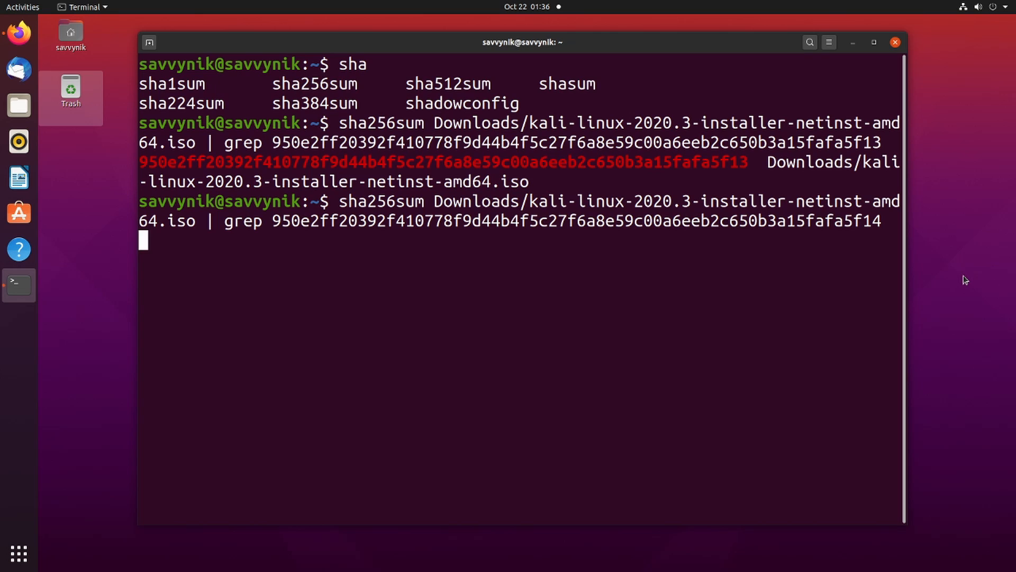
{"action": "key", "text": "Return"}
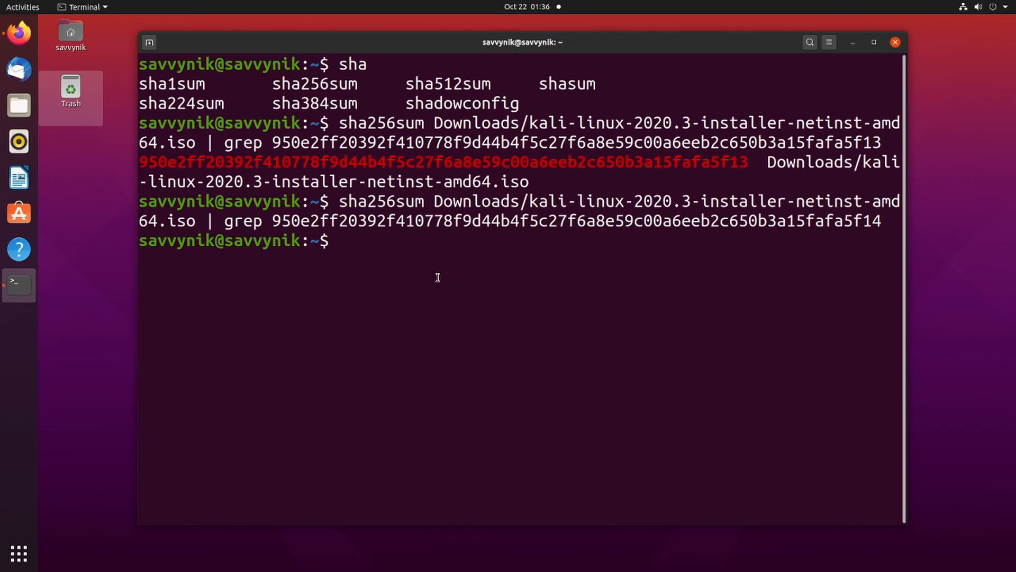
{"action": "mouse_move", "coordinate": [351, 237]}
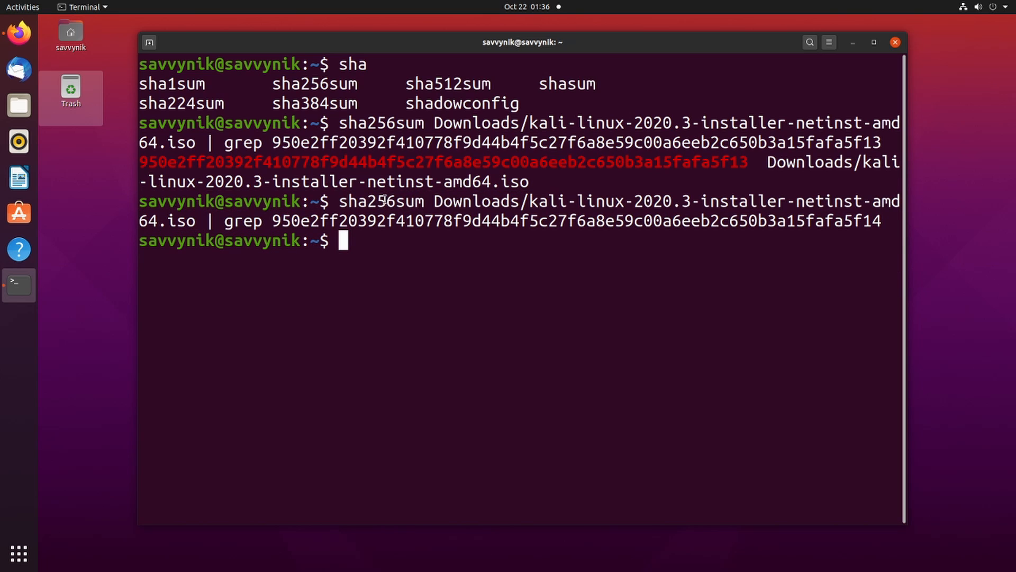
{"action": "mouse_move", "coordinate": [419, 239]}
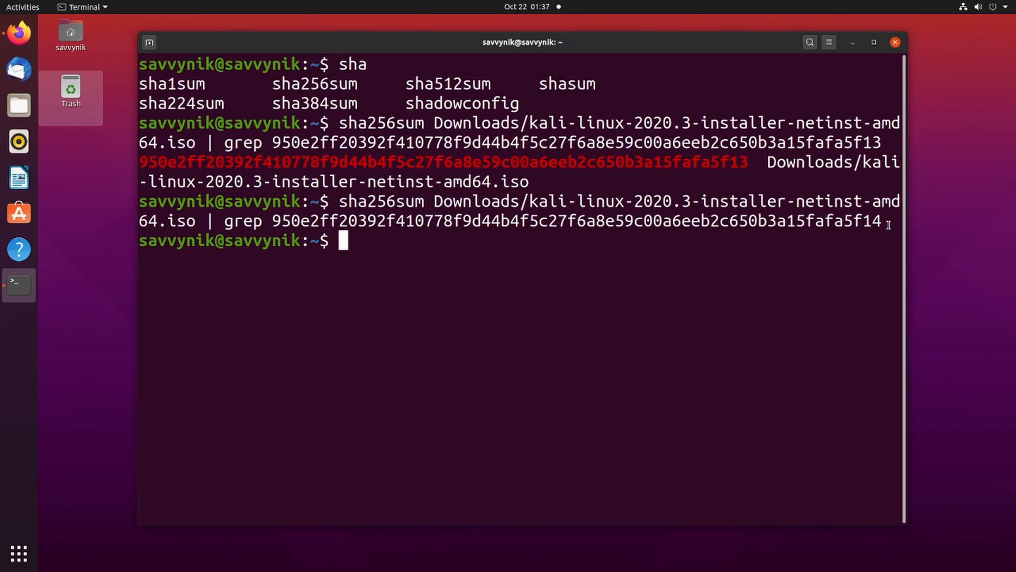
{"action": "mouse_move", "coordinate": [641, 242]}
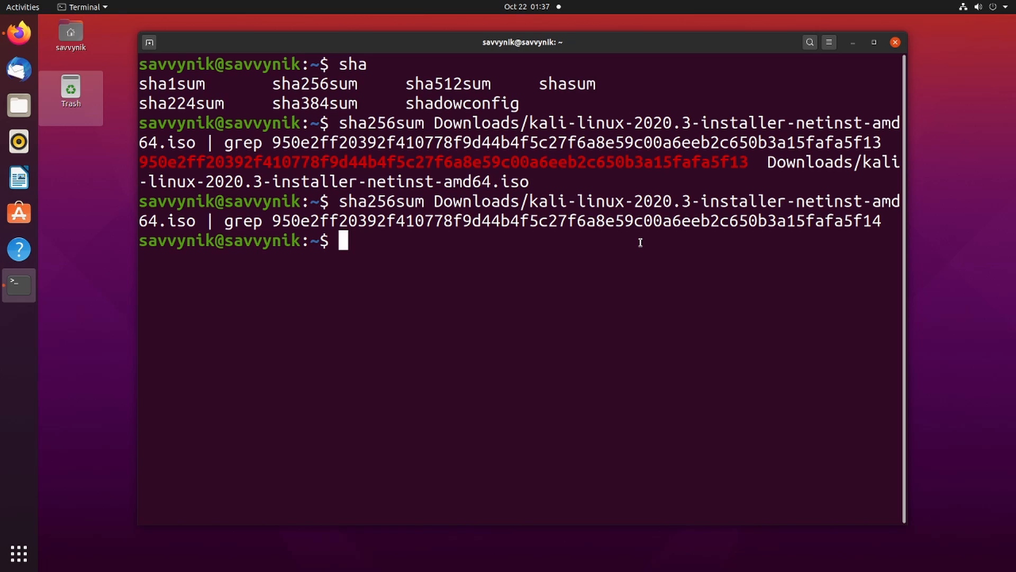
{"action": "mouse_move", "coordinate": [581, 246]}
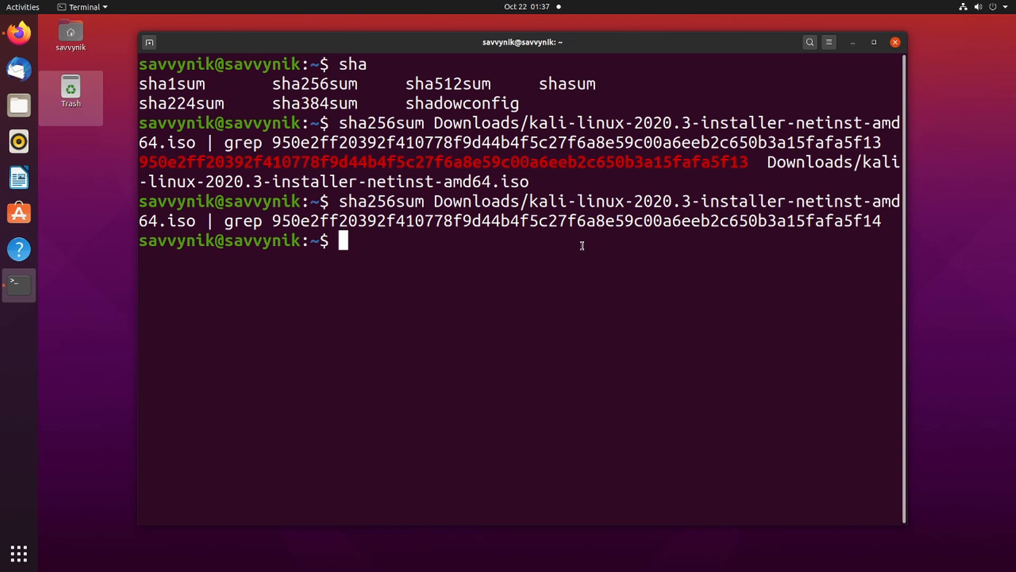
{"action": "mouse_move", "coordinate": [377, 102]}
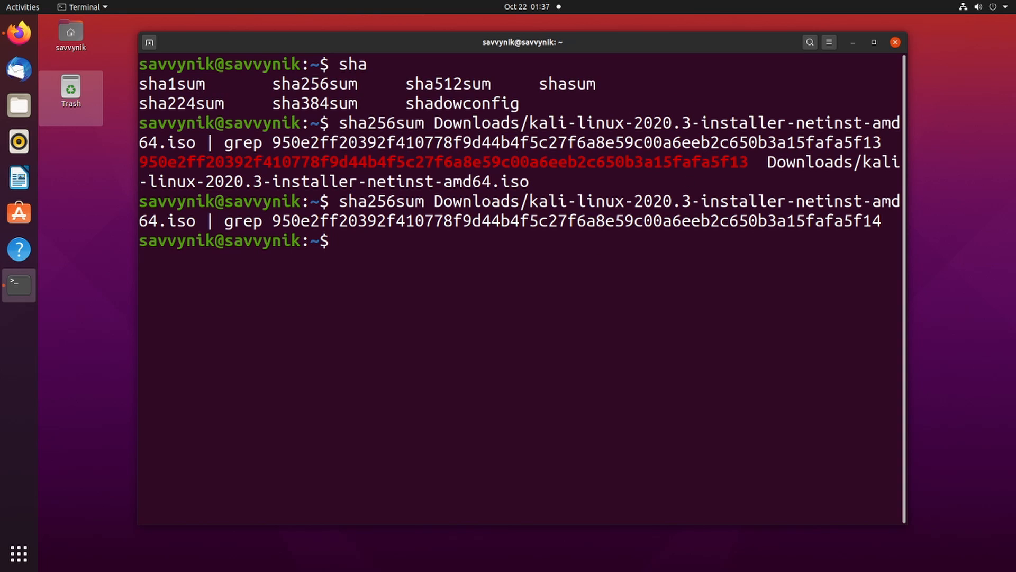
Type the template 'sha512sum /path/to/file | grep <checksum>', then cancel to a fresh prompt
{"action": "type", "text": "sha512"}
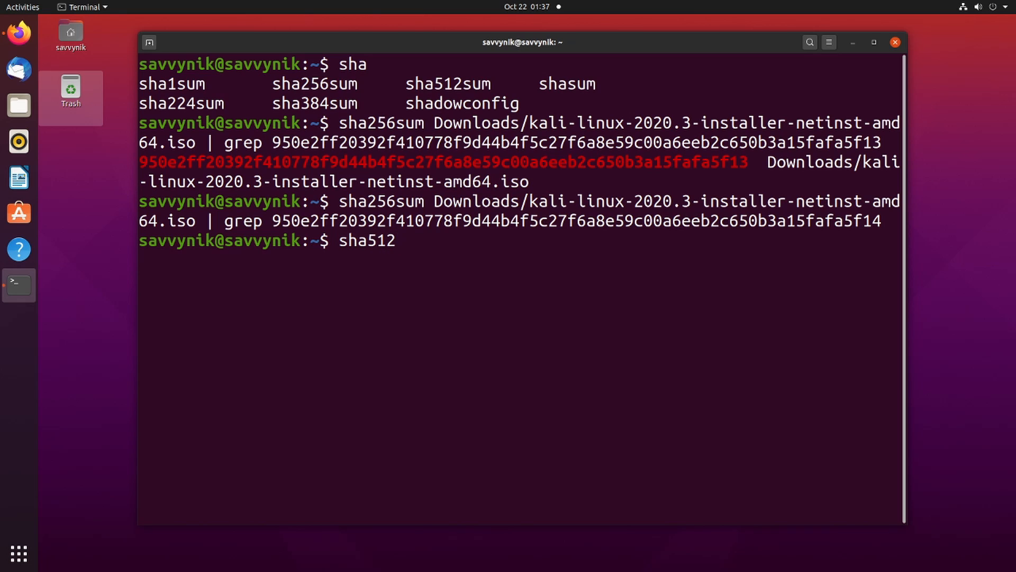
{"action": "type", "text": "sum"}
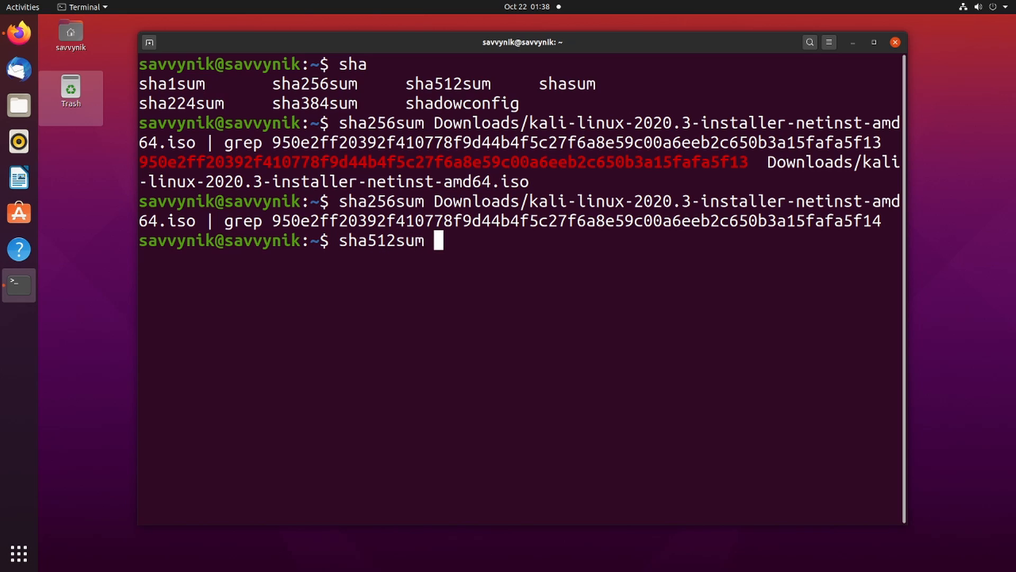
{"action": "mouse_move", "coordinate": [462, 247]}
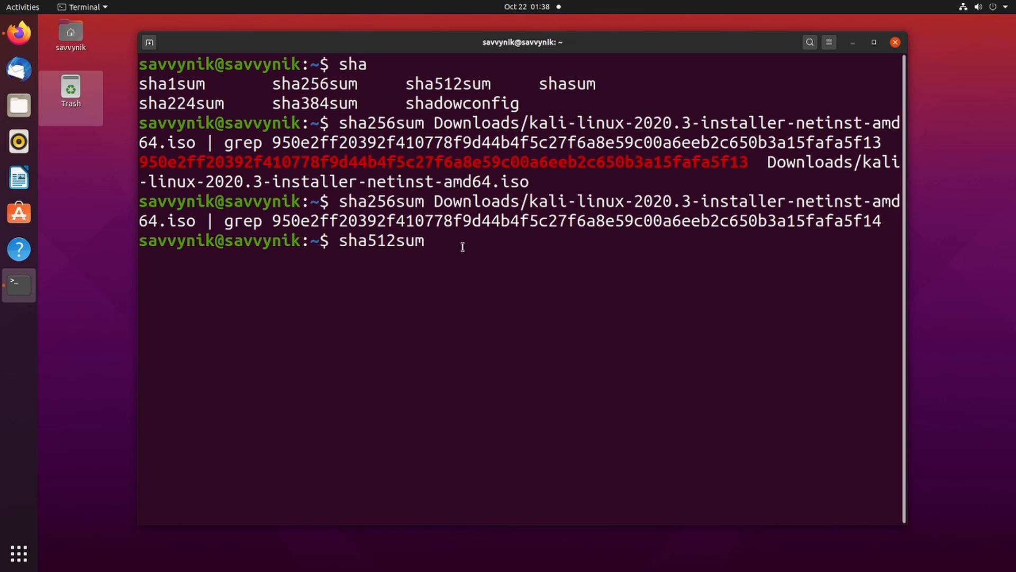
{"action": "type", "text": "/p"}
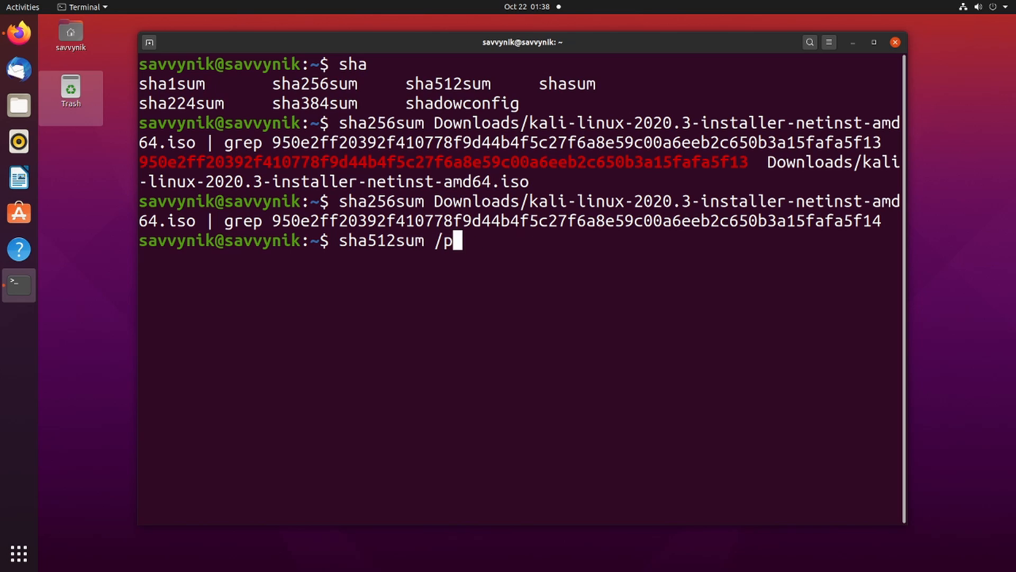
{"action": "type", "text": "ath/to/file | grep"}
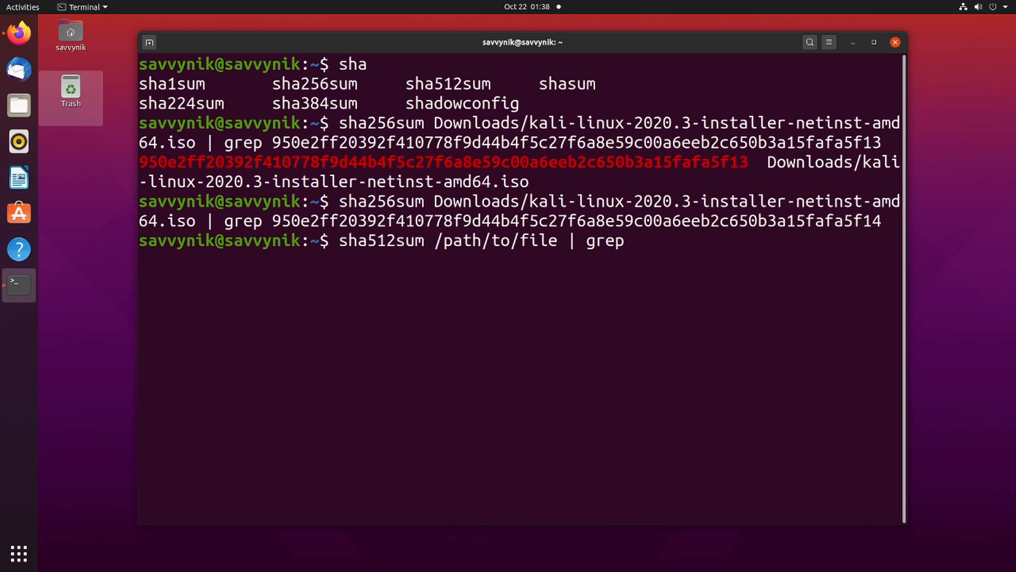
{"action": "type", "text": "<check"}
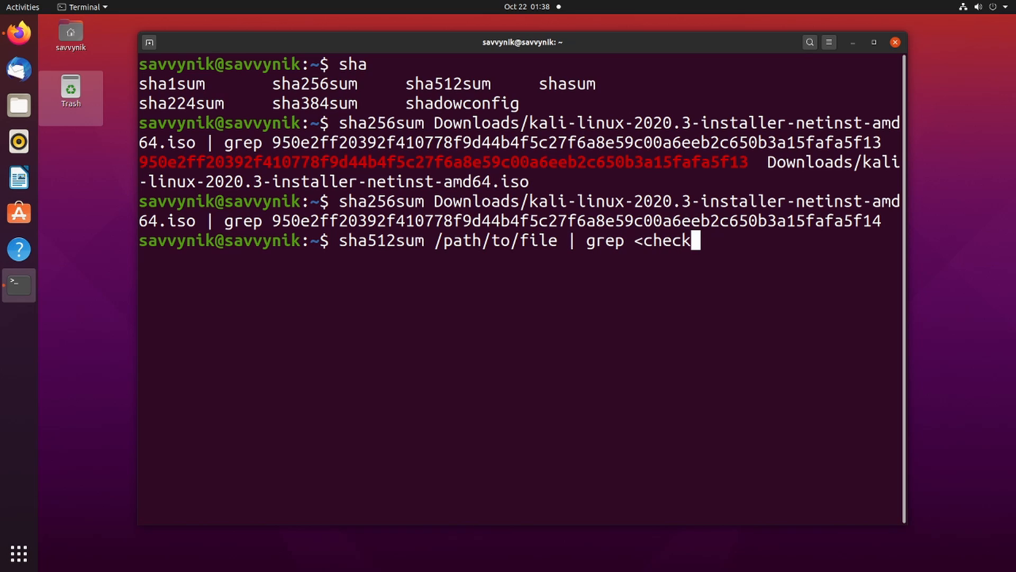
{"action": "type", "text": "sum>"}
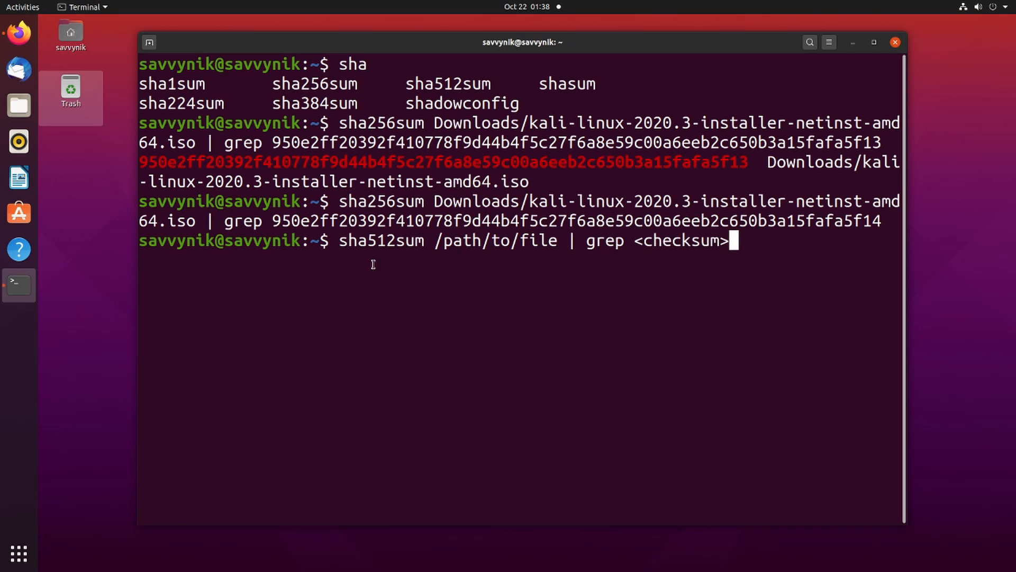
{"action": "key", "text": "ctrl+c"}
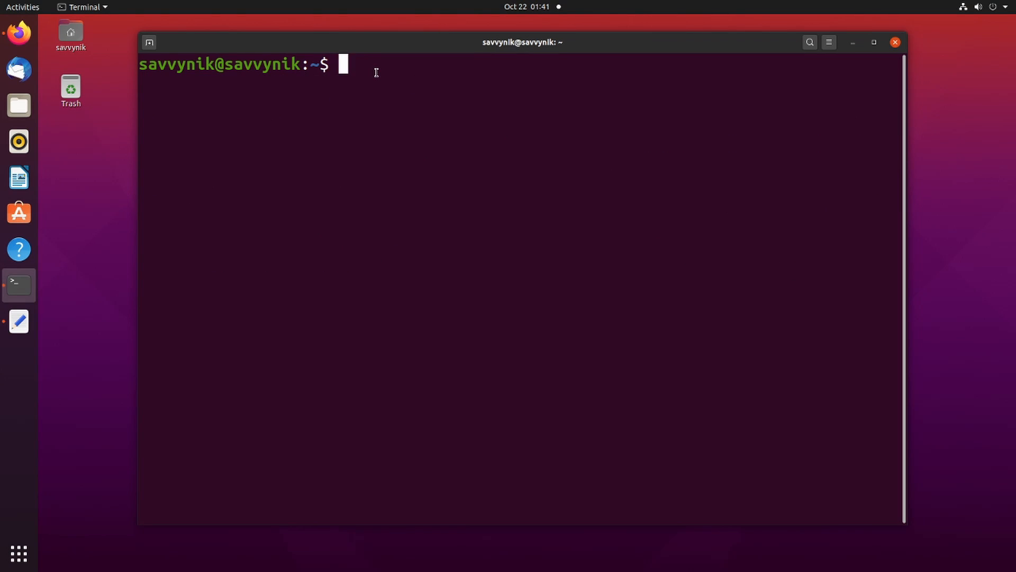
Tab-complete 'sha' to list sha commands, then begin typing md5sum
{"action": "type", "text": "sha"}
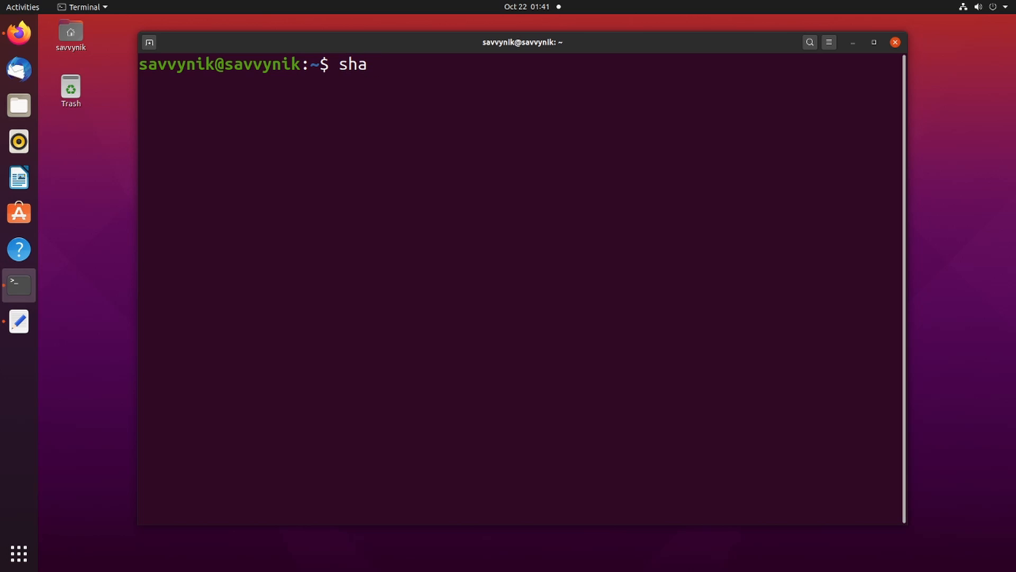
{"action": "key", "text": "Tab"}
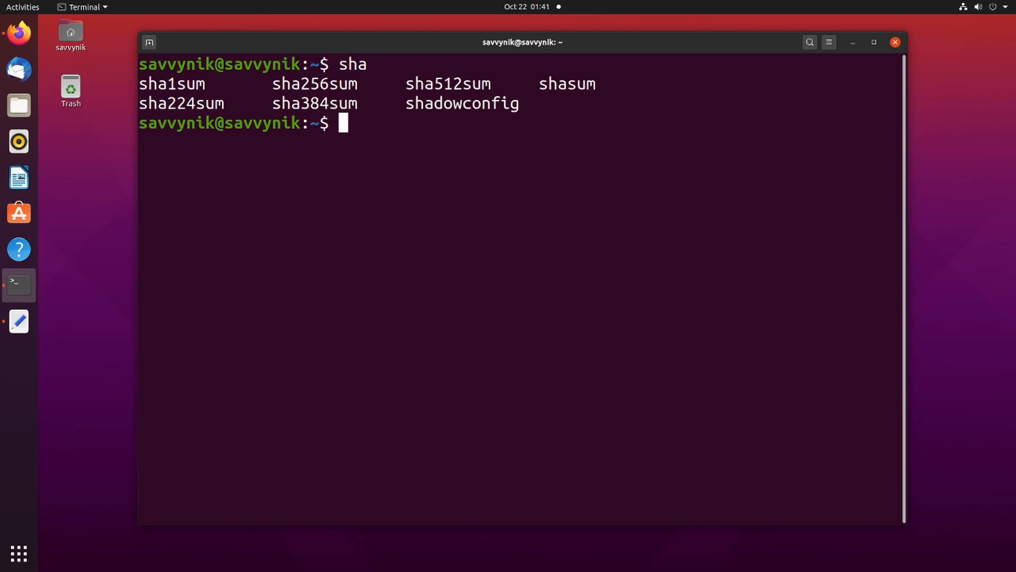
{"action": "type", "text": "md5sum /path/to/file | grep <checksum>"}
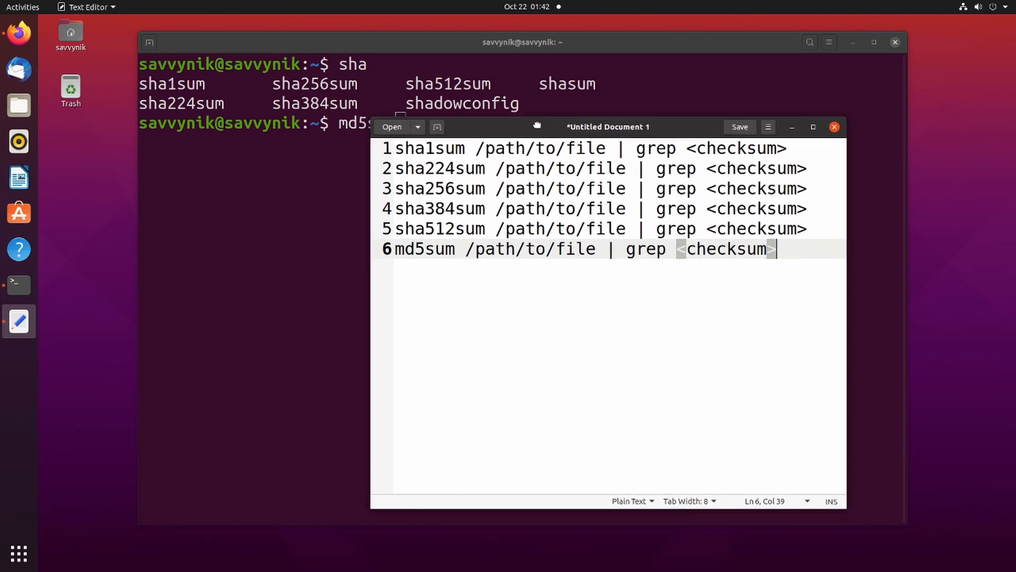
{"action": "left_click_drag", "start_coordinate": [537, 125], "coordinate": [590, 135]}
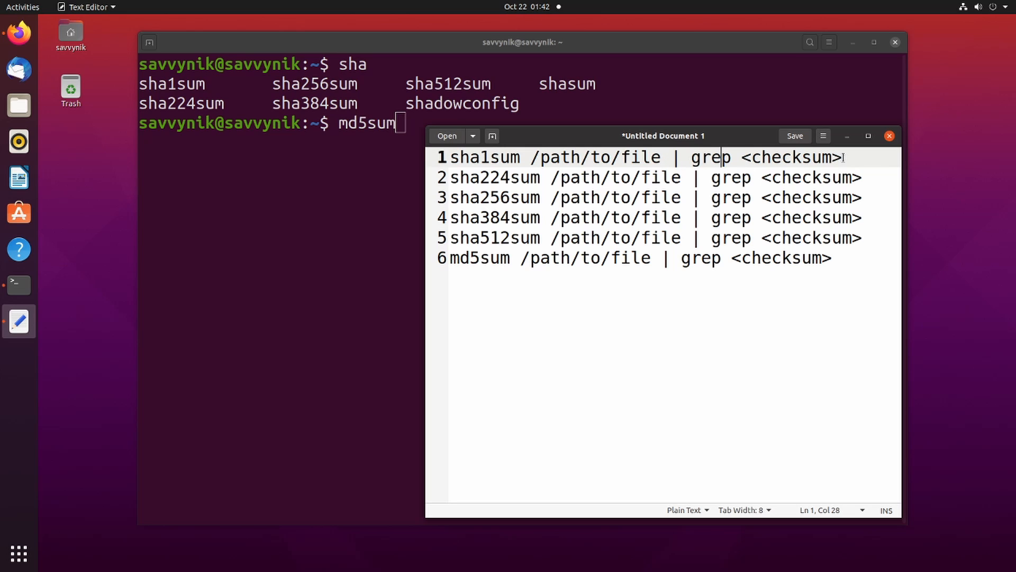
{"action": "left_click", "coordinate": [832, 258]}
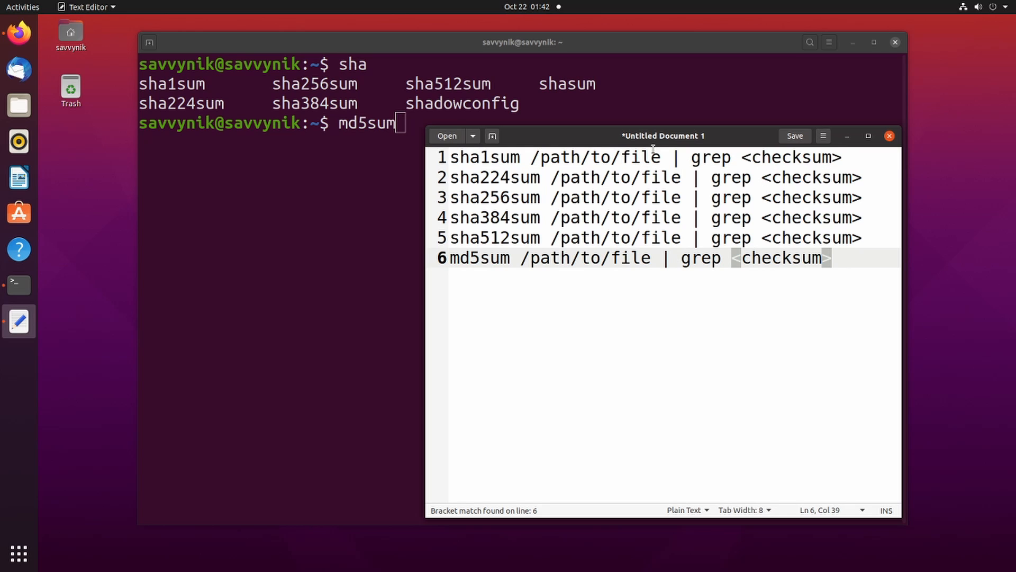